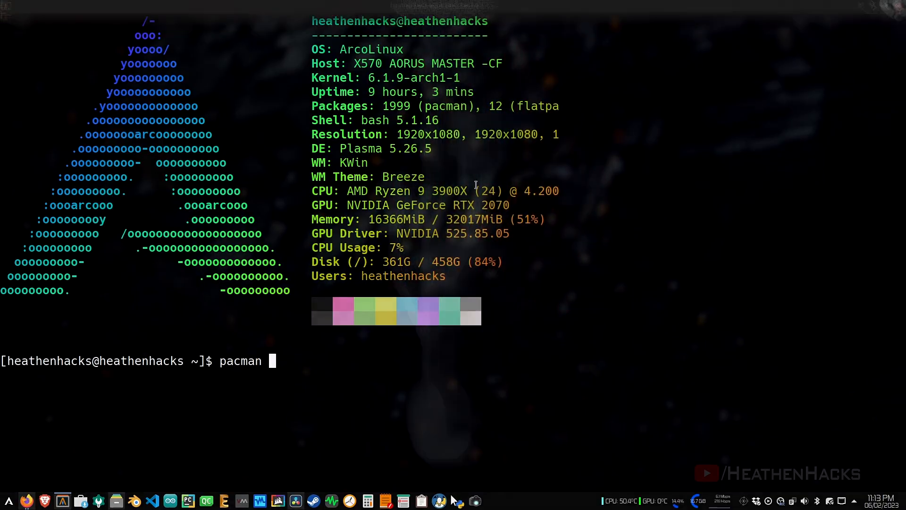
# Step: Compose the command pacman -S v4l2loopback-dkms gphoto2 at the prompt
pyautogui.write('-S v4l2loopback-dkms gphoto2')
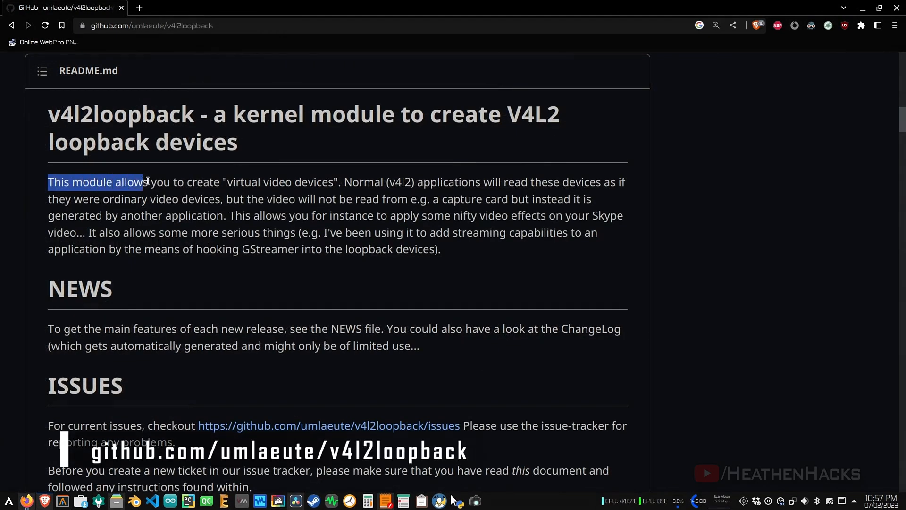
# Step: Highlight the README lines on virtual video devices read by normal v4l2 apps, then the Video4Linux definition
pyautogui.moveTo(146, 181); pyautogui.dragTo(340, 181)
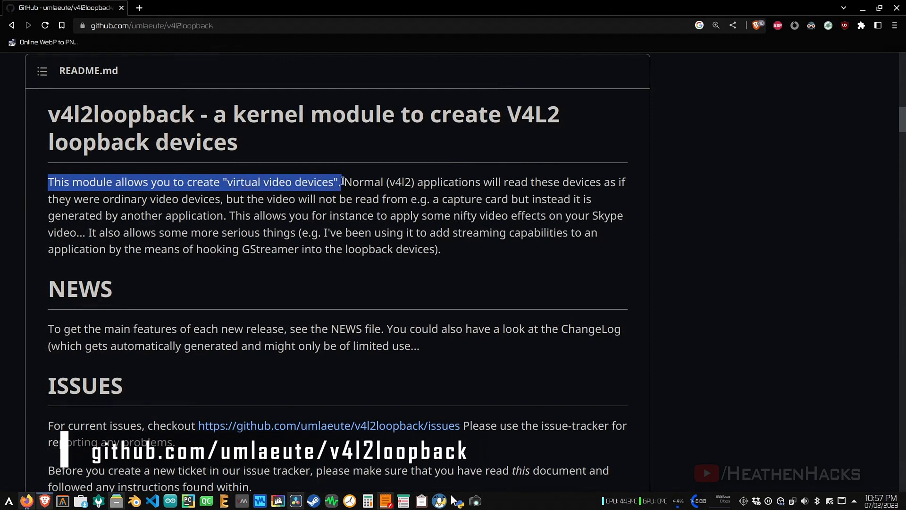
pyautogui.moveTo(345, 182); pyautogui.dragTo(456, 182)
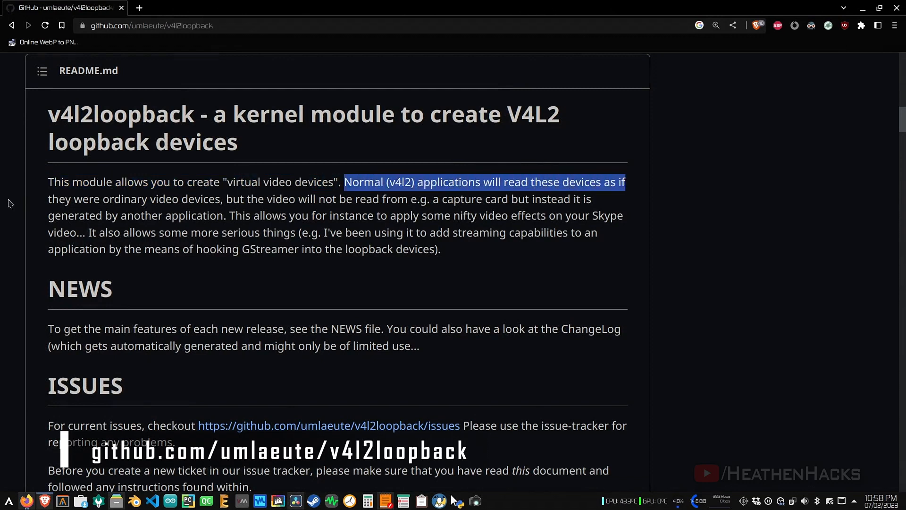
pyautogui.moveTo(343, 181); pyautogui.dragTo(204, 200)
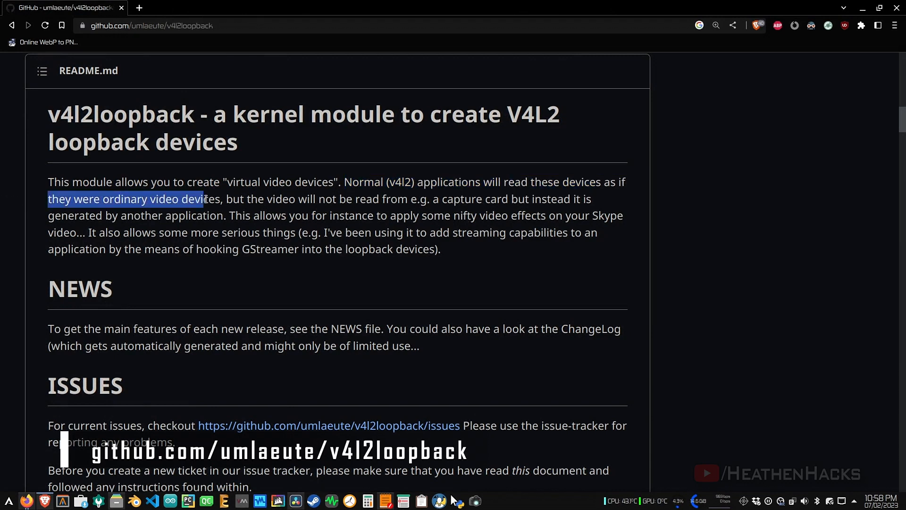
pyautogui.moveTo(225, 200); pyautogui.dragTo(390, 200)
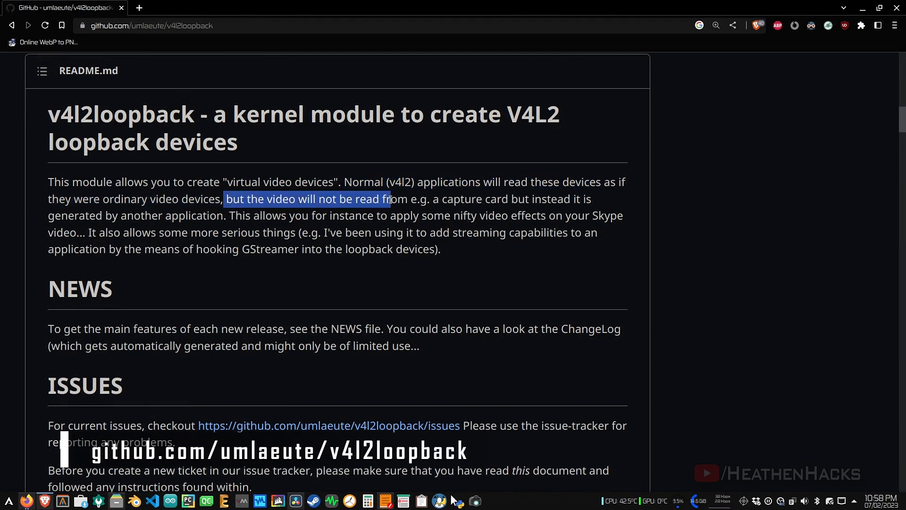
pyautogui.moveTo(390, 199); pyautogui.dragTo(602, 199)
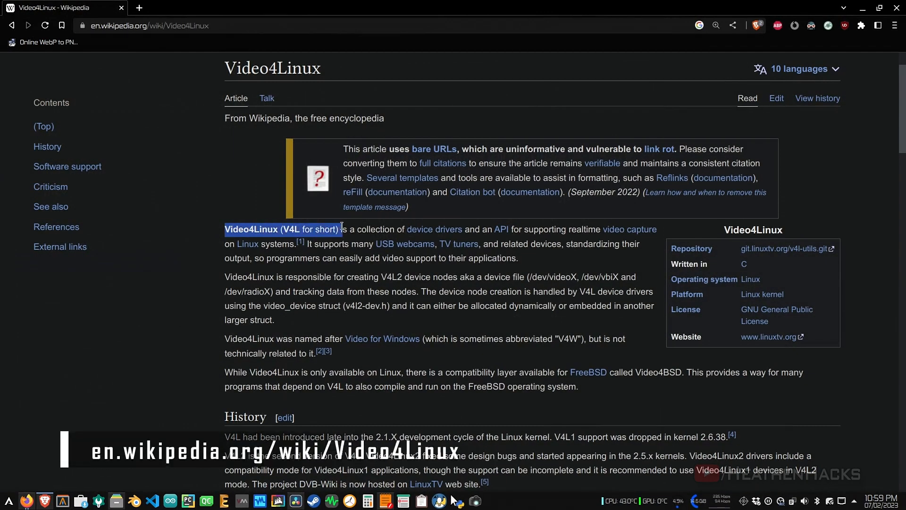
pyautogui.moveTo(341, 230); pyautogui.dragTo(408, 229)
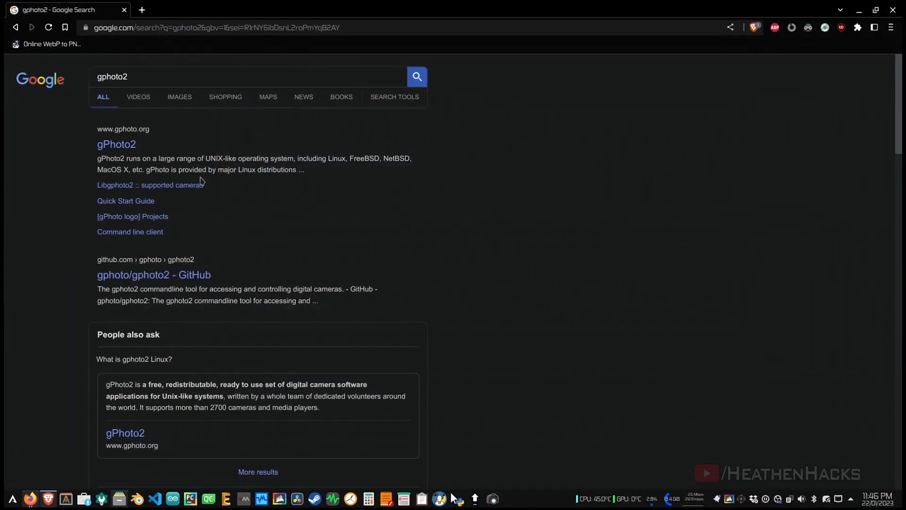
# Step: Browse gPhoto's libgphoto2 supported-cameras table down to the Canon entries
pyautogui.click(149, 185)
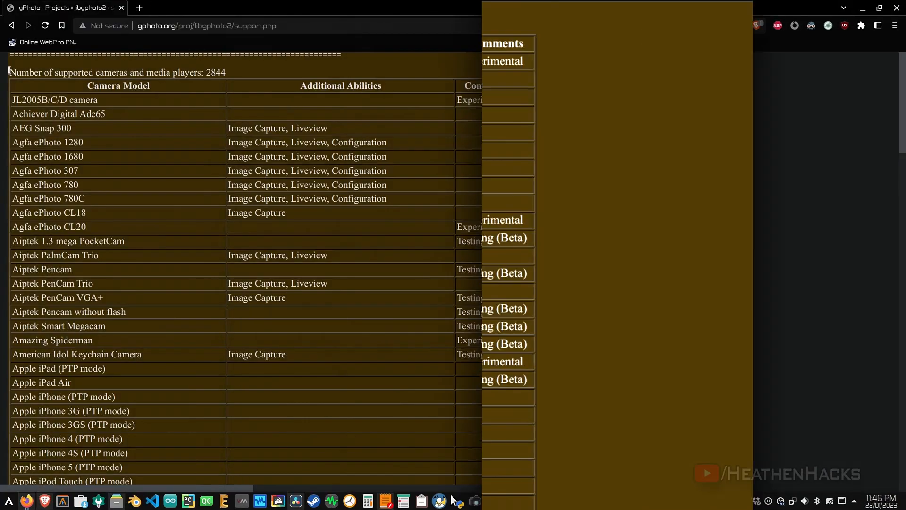
pyautogui.scroll(-3)
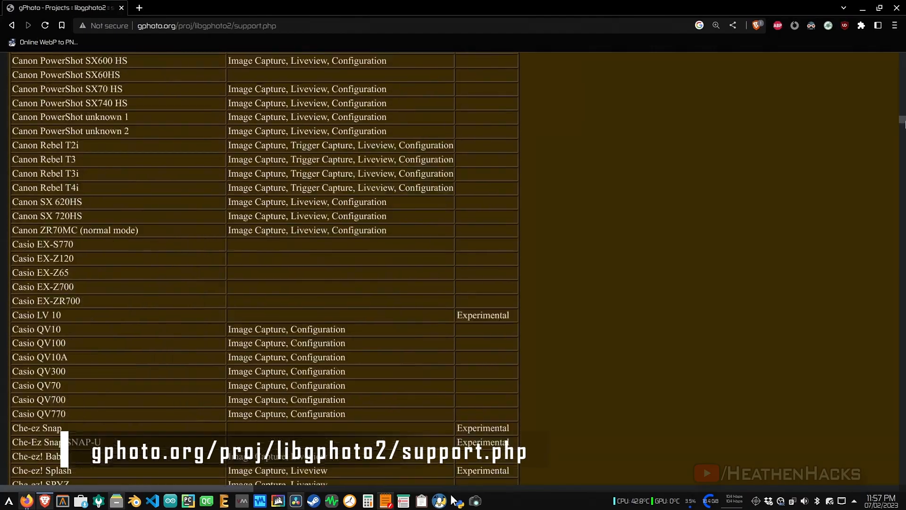
pyautogui.scroll(-3)
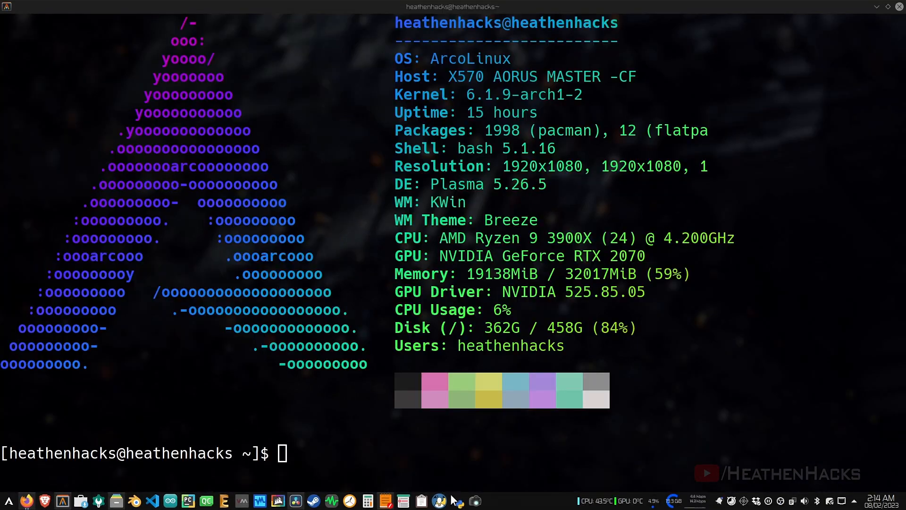
# Step: Run pacman -S gphoto2 v4l2loopback-dkms and answer Y to install both packages
pyautogui.write('pacman')
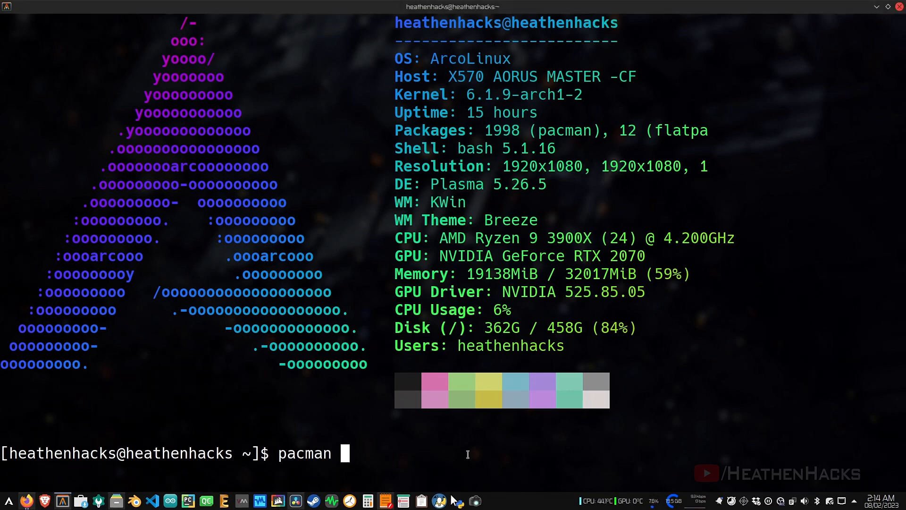
pyautogui.write('-S gphoto2 v4l2loopback-dkms')
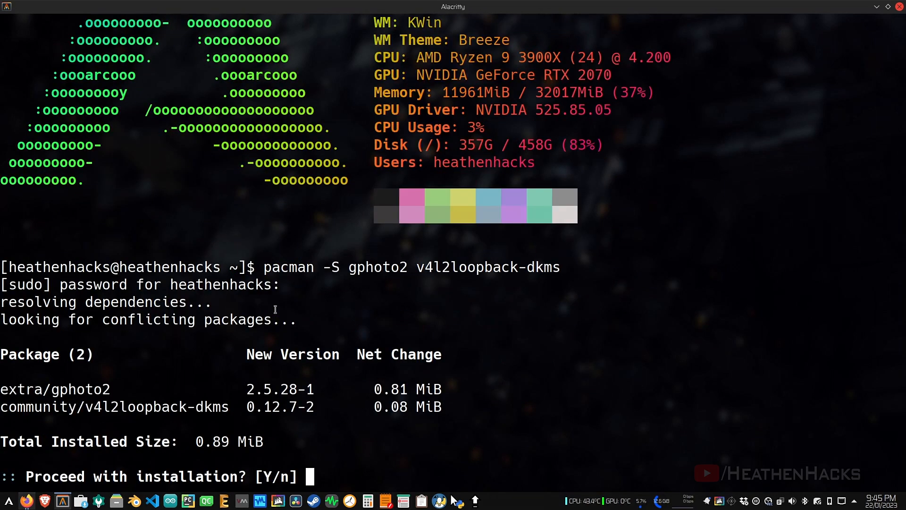
pyautogui.write('Y')
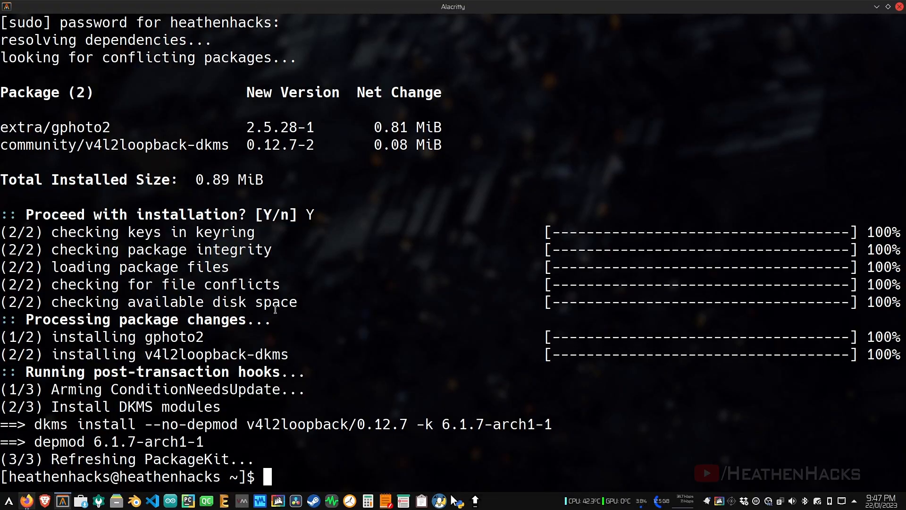
# Step: Run v4l2-ctl --list-devices to confirm the dummy /dev/video0, then start a sudo rmmod command
pyautogui.write('v4l2')
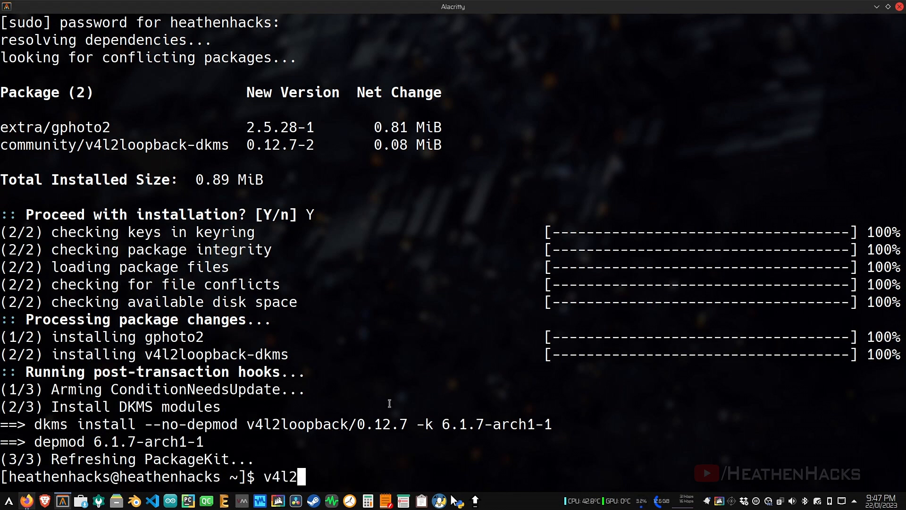
pyautogui.write('-ctl --')
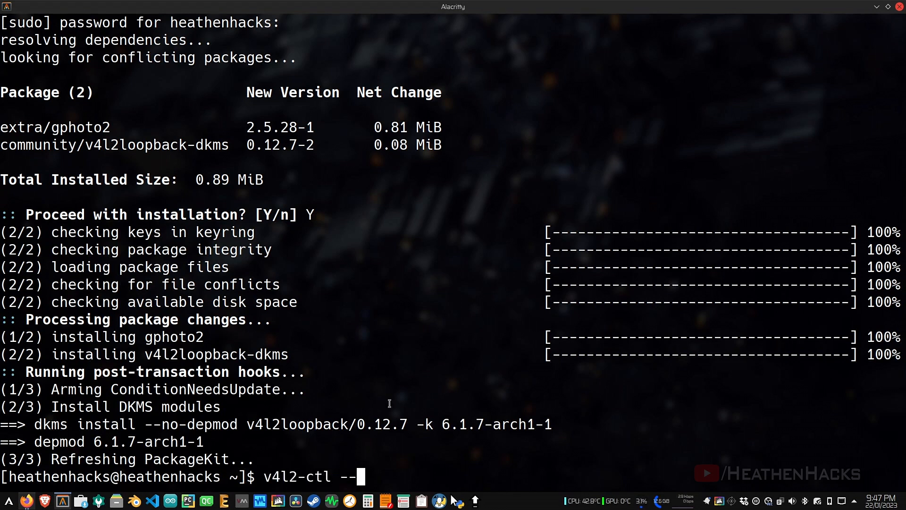
pyautogui.write('list-device')
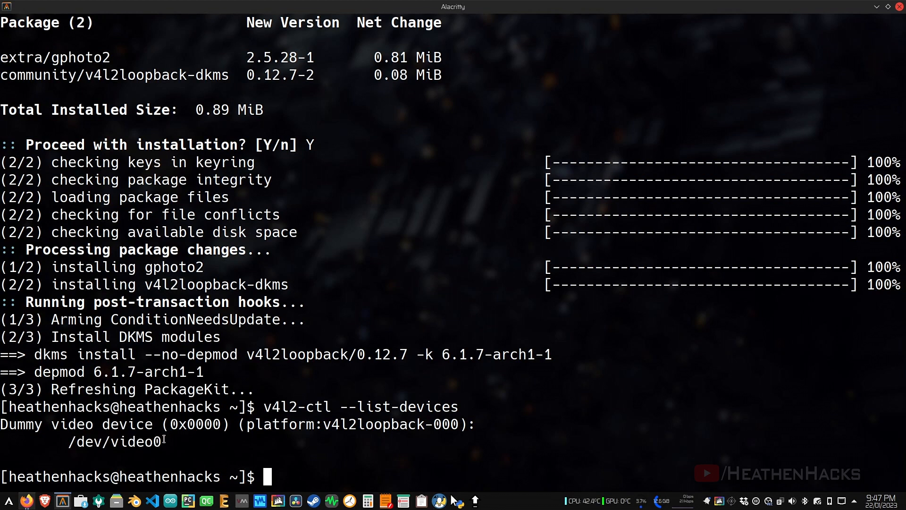
pyautogui.write('sudo rmmod v')
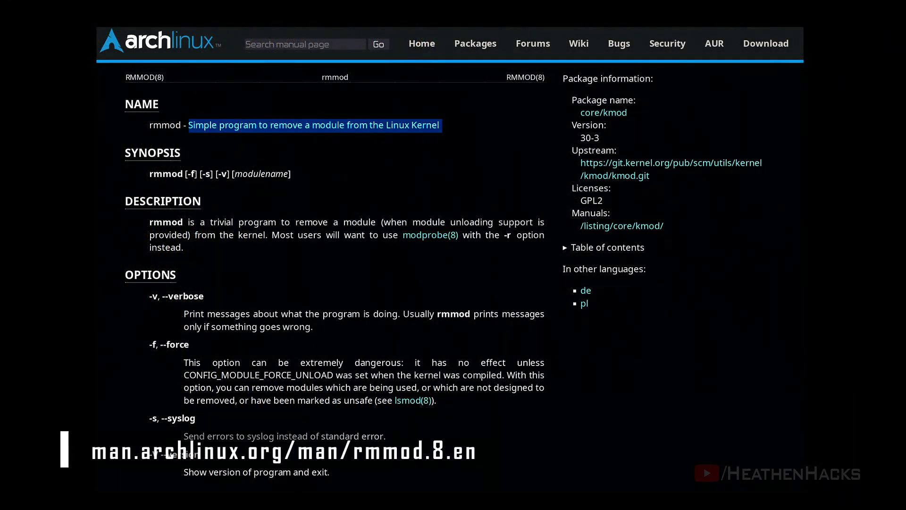
# Step: Reload the module with sudo modprobe v4l2loopback and list devices again to see /dev/video0 return
pyautogui.moveTo(271, 234); pyautogui.dragTo(185, 248)
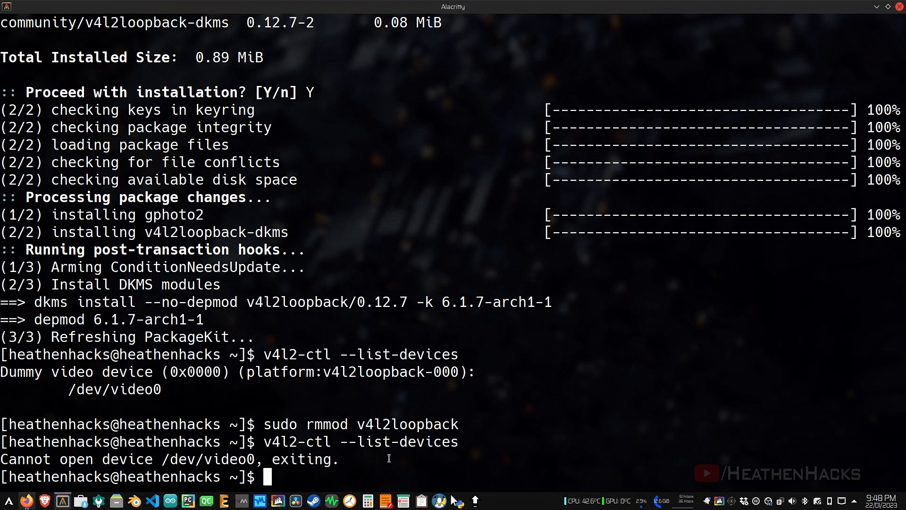
pyautogui.write('sudo')
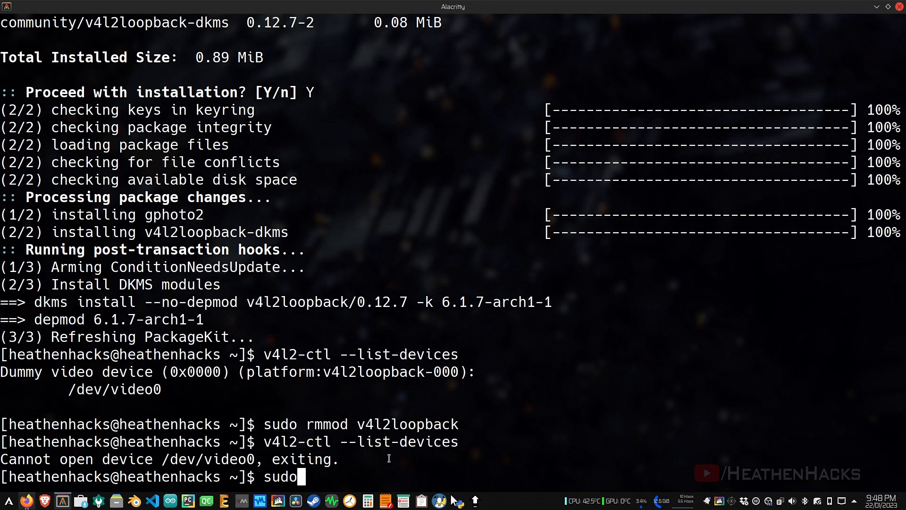
pyautogui.write('modprobe v4l2loopback')
pyautogui.write('v4l2-ctl --list-devices')
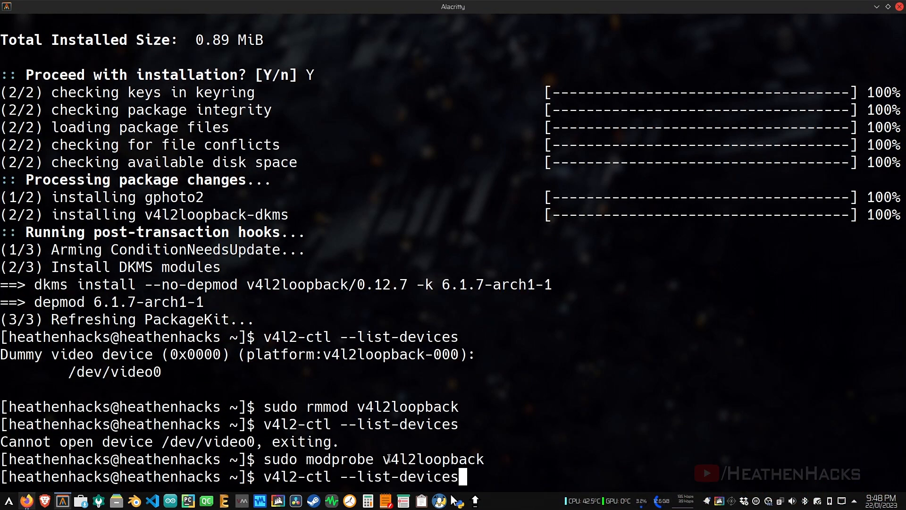
pyautogui.press('Return')
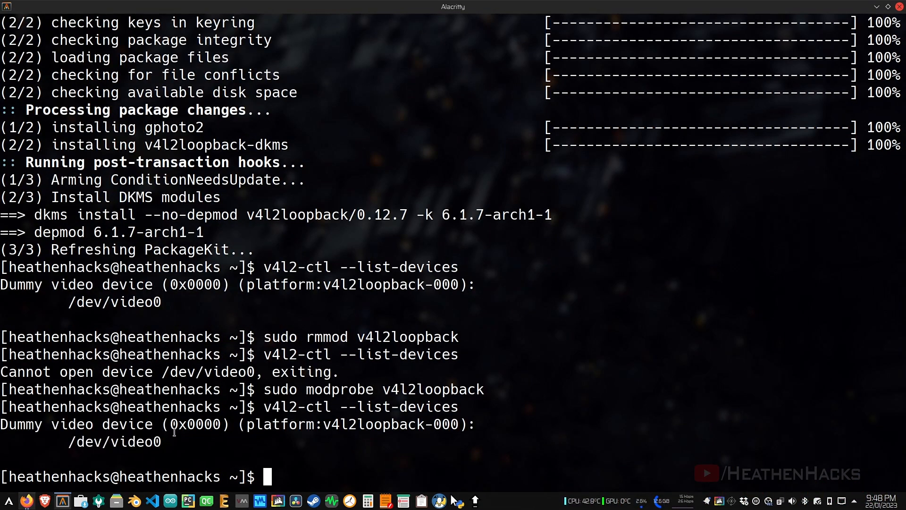
pyautogui.write('ls /')
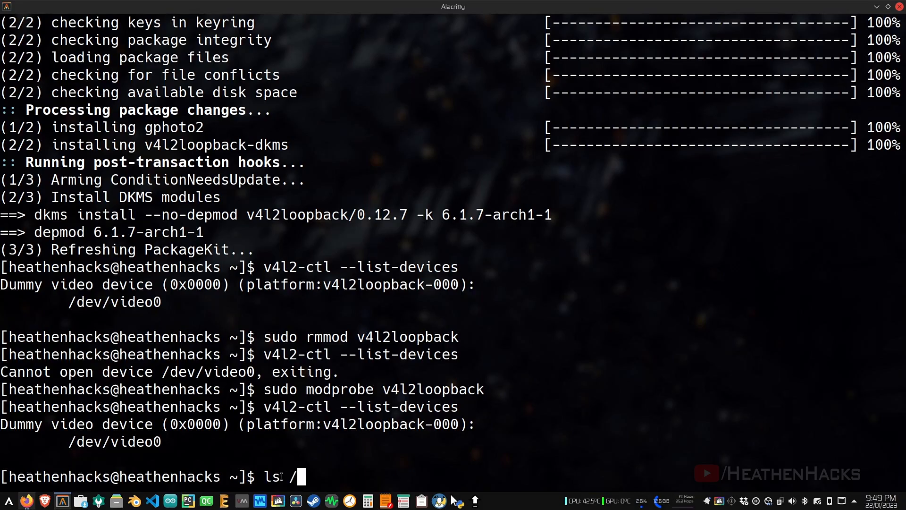
# Step: Run gphoto2 --capture-image-and-download, saving capt0000.cr2 and capt0001.jpg to the home folder
pyautogui.write('dev/video')
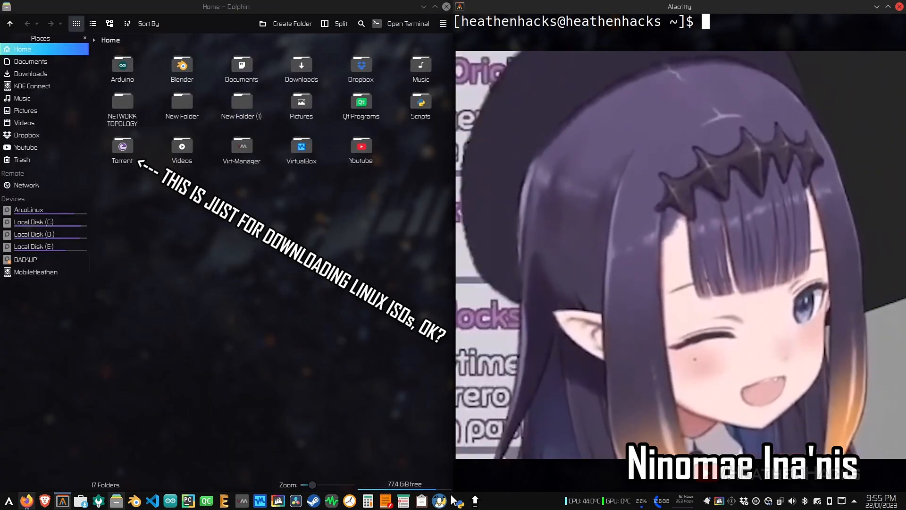
pyautogui.write('gphoto')
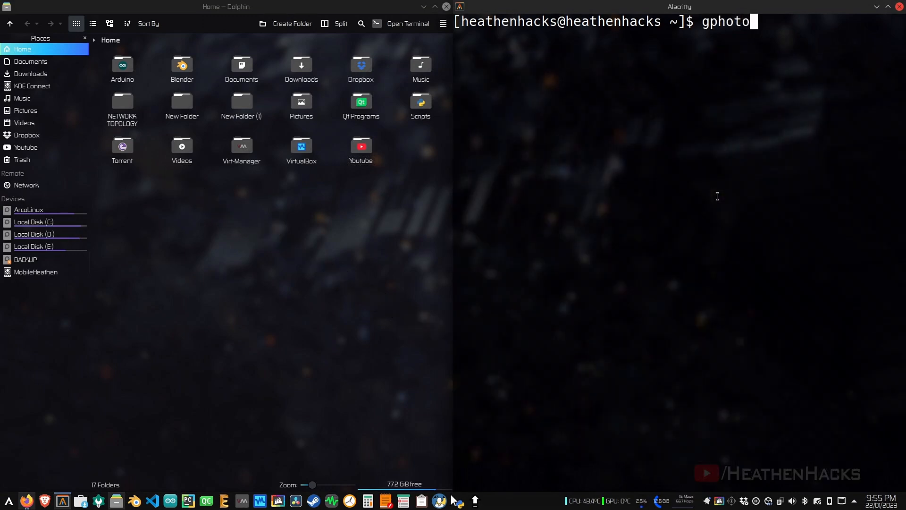
pyautogui.write('2')
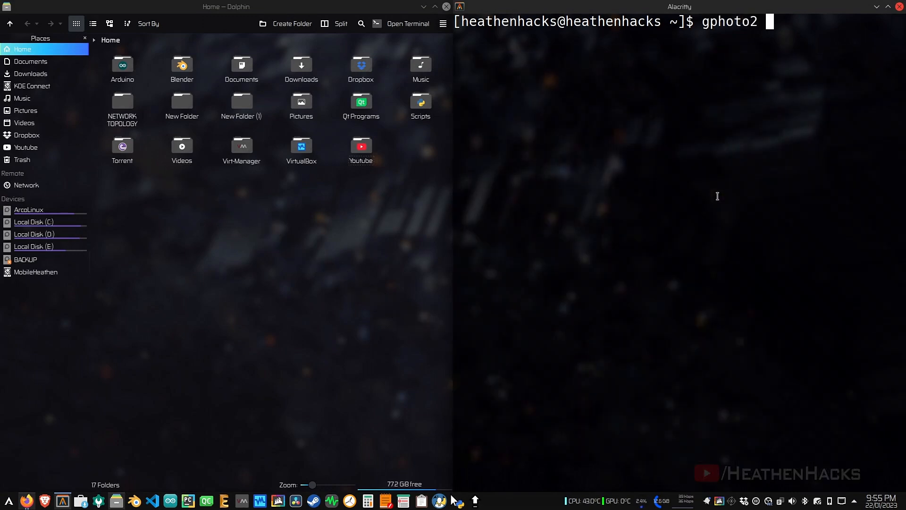
pyautogui.write('--capture-image-and-download')
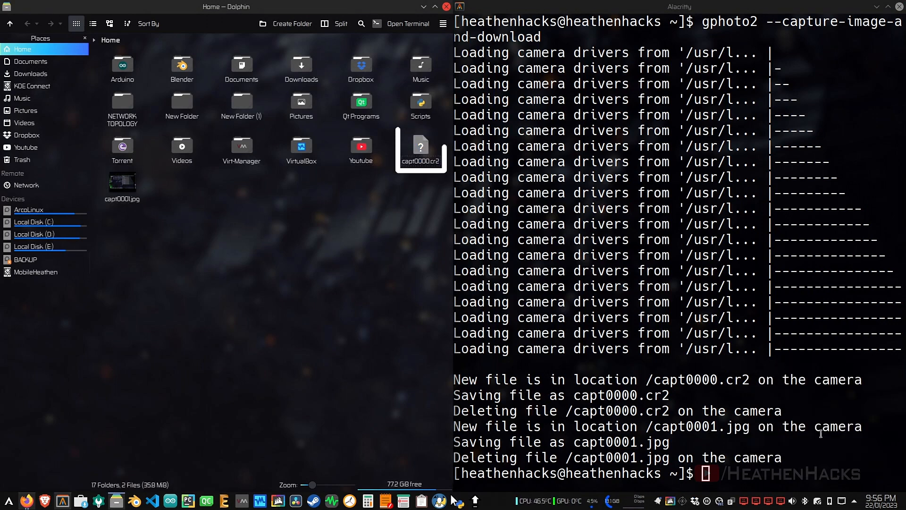
pyautogui.click(122, 185)
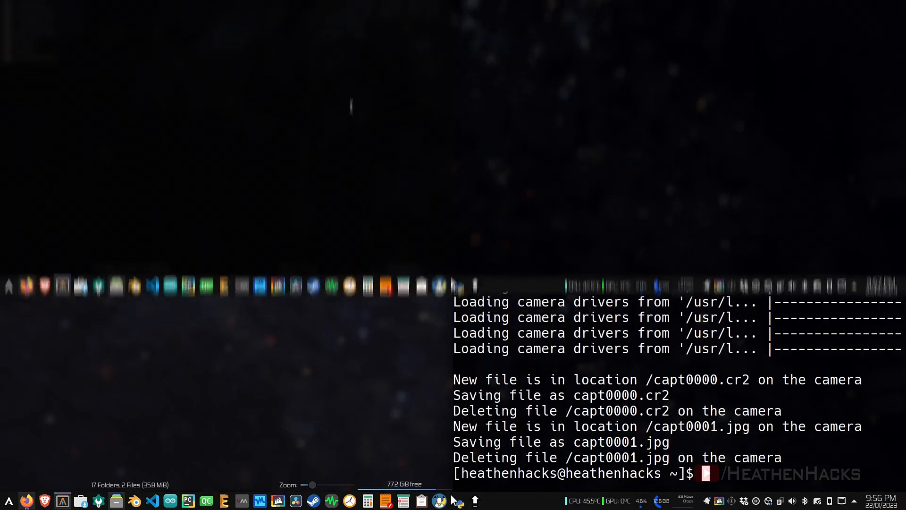
# Step: Compose gphoto2 --stdout --set-config liveviewsize=0 --capture-movie piped into ffmpeg as raw video
pyautogui.write('gphoto')
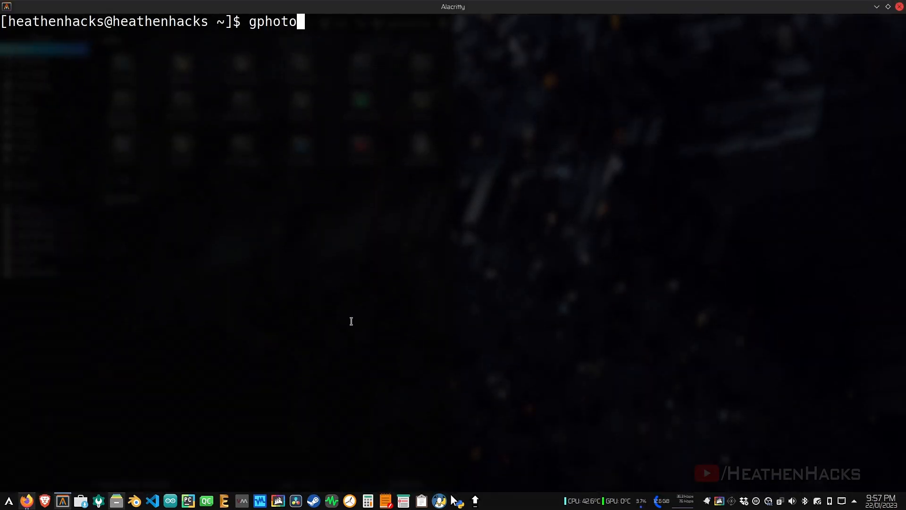
pyautogui.write('2 -')
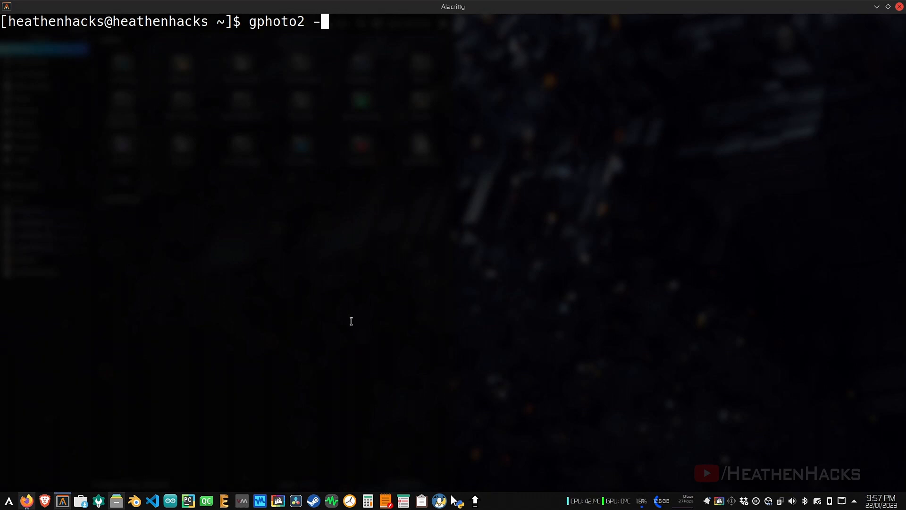
pyautogui.write('-stdout')
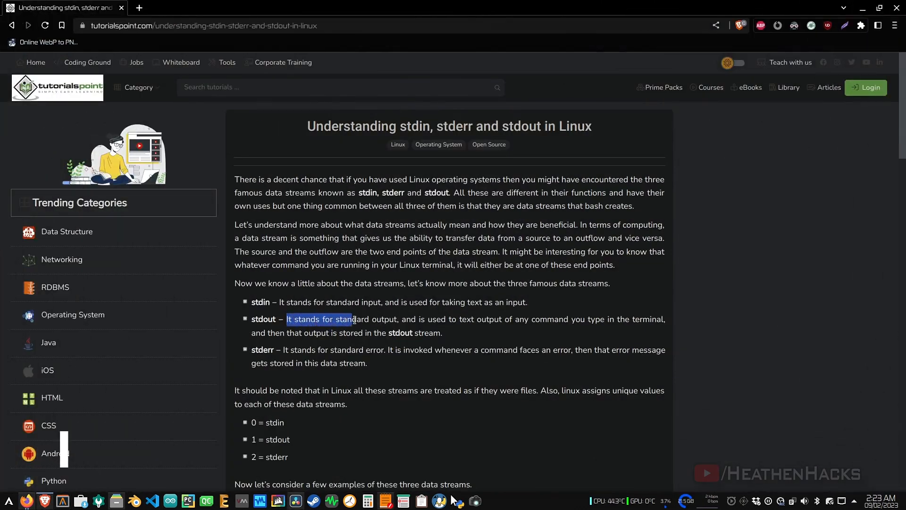
pyautogui.moveTo(351, 319); pyautogui.dragTo(615, 319)
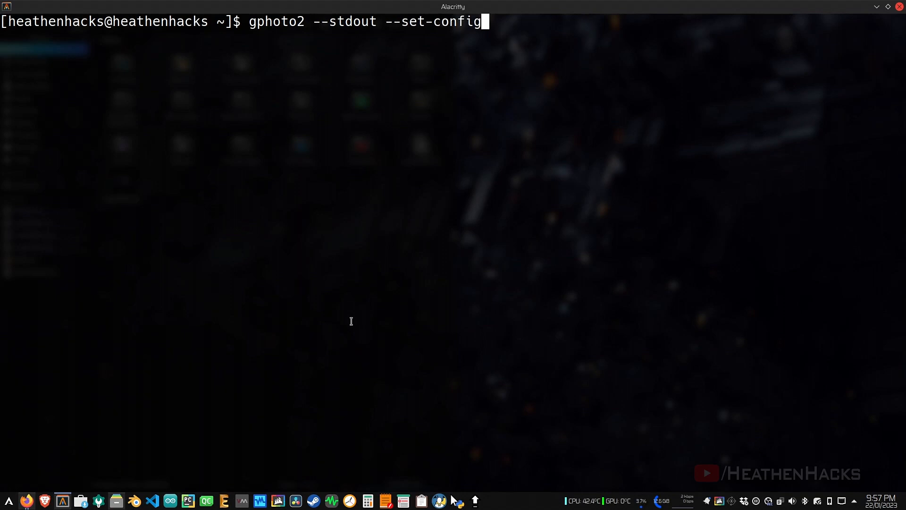
pyautogui.write('liveviewsize')
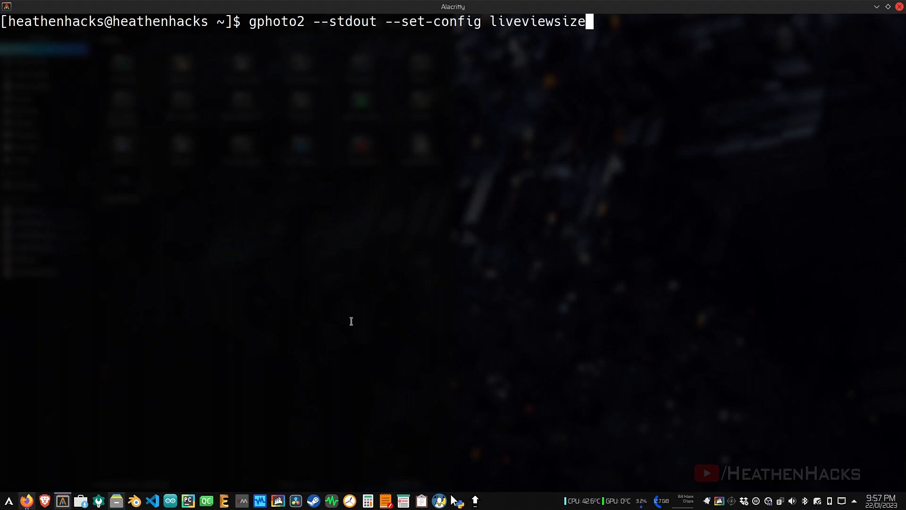
pyautogui.write('=0')
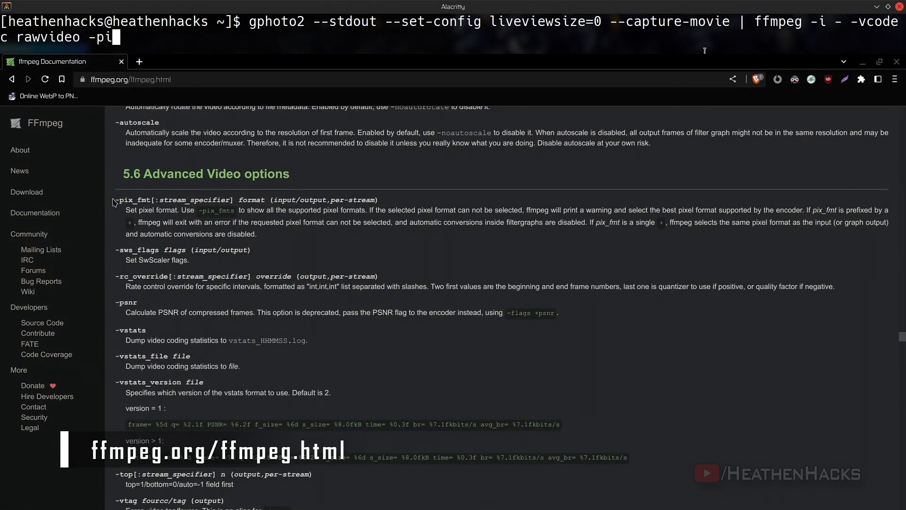
# Step: Finish with -pix_fmt yuv420p -threads 0 -f v4l2 -s:v 1920x1080 -r 25 /dev/video0 and run the pipeline
pyautogui.write('x_fmt yuv42')
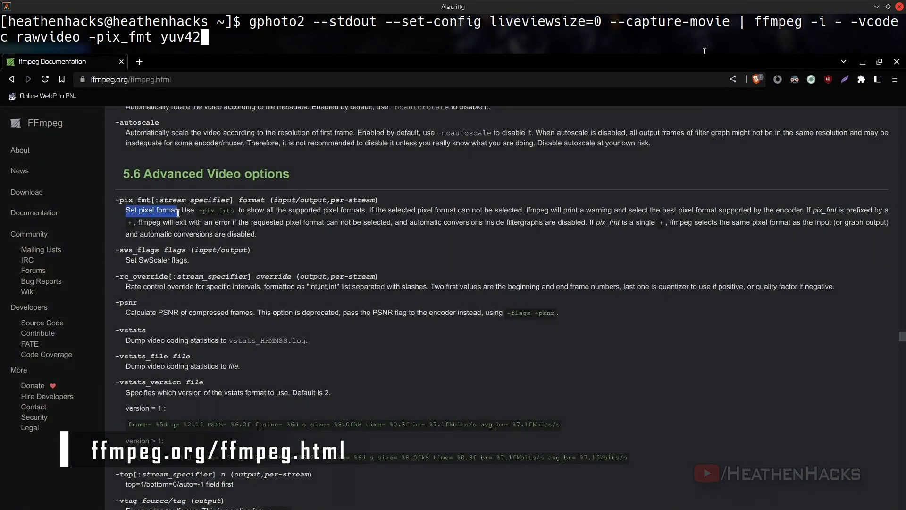
pyautogui.write('0p -')
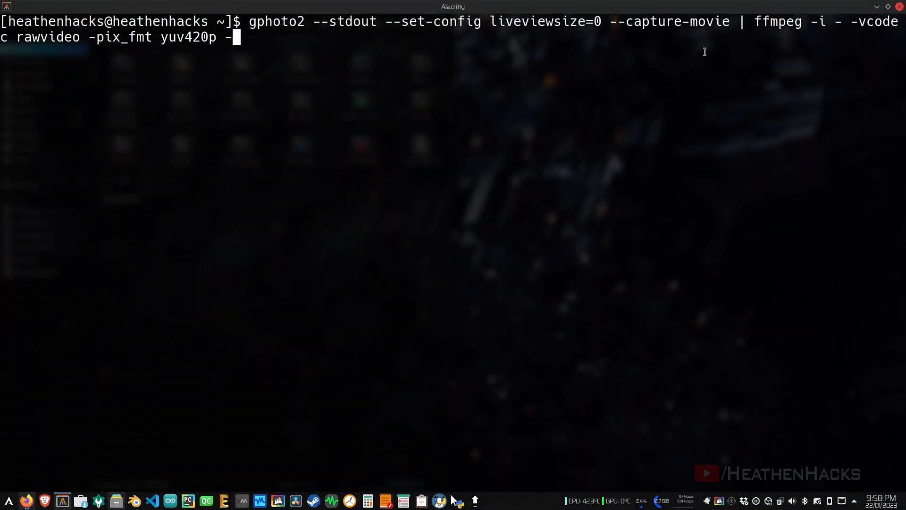
pyautogui.write('threads 0 -f')
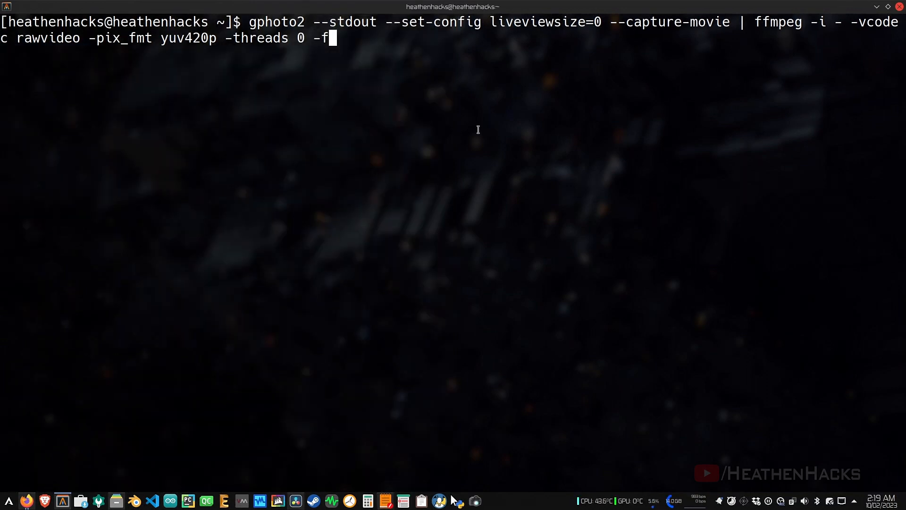
pyautogui.write('v4l2')
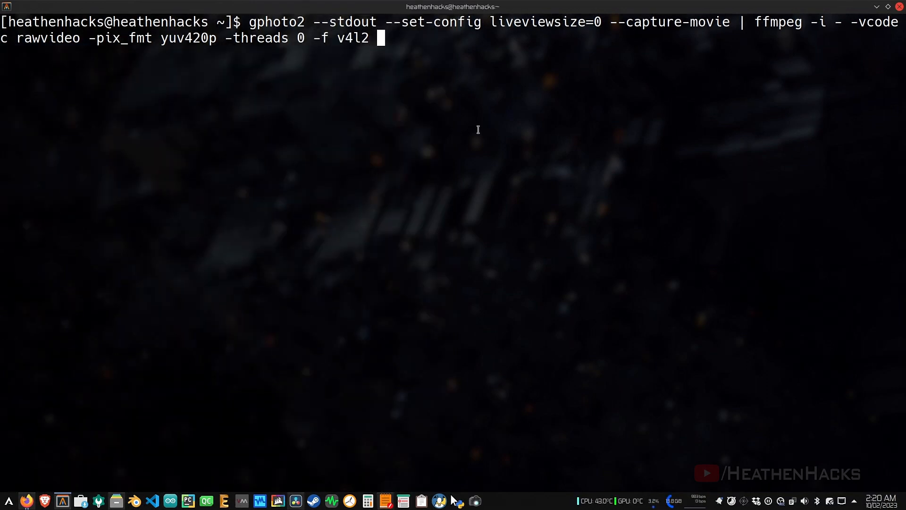
pyautogui.write('-s:v 1920')
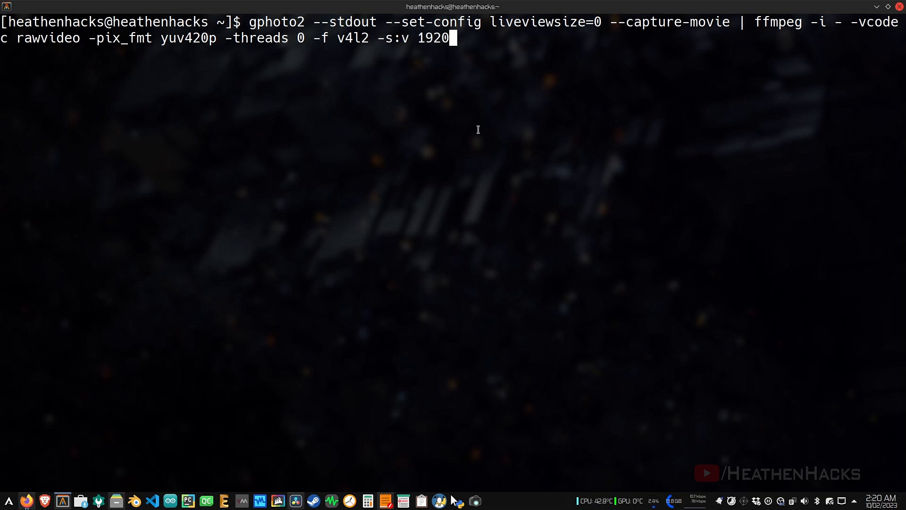
pyautogui.write('x1080')
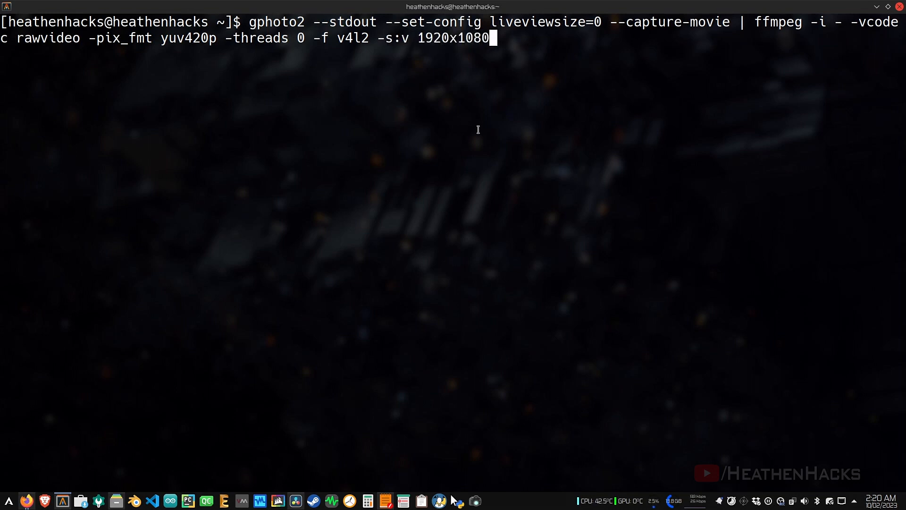
pyautogui.write('-r 25')
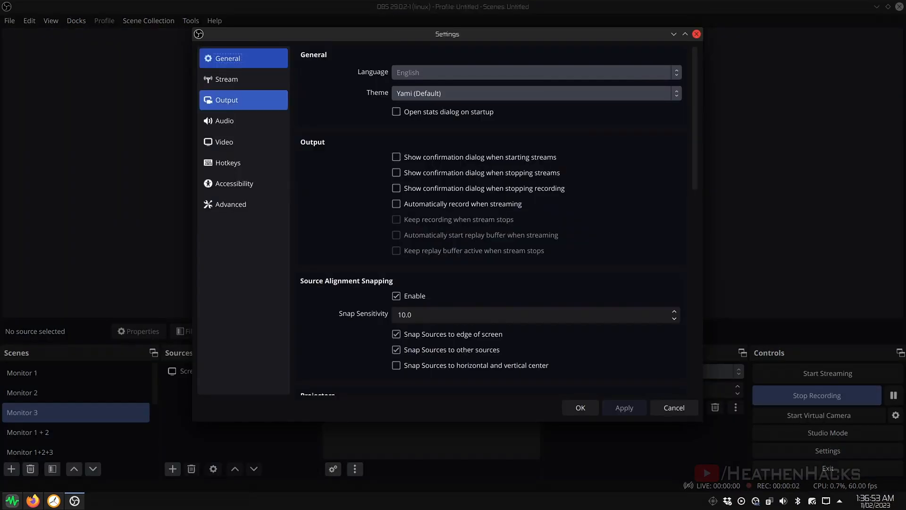
pyautogui.click(223, 142)
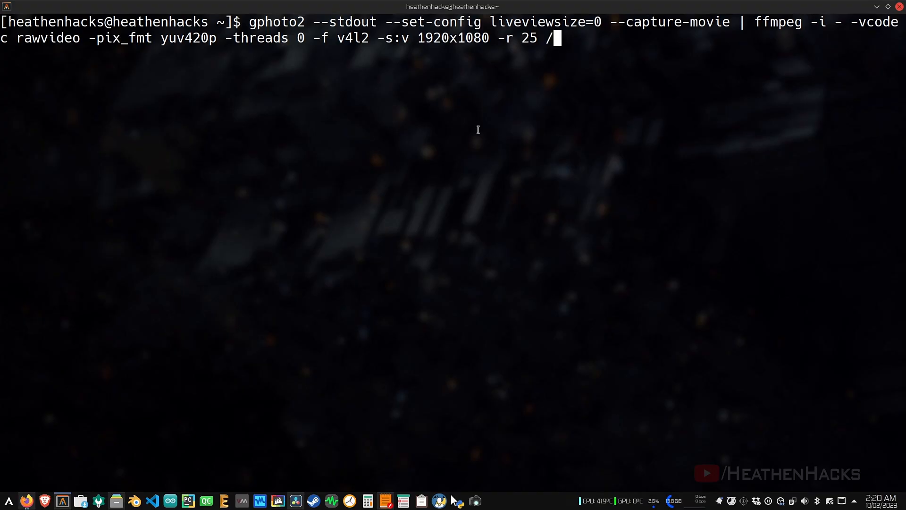
pyautogui.write('dev/video0')
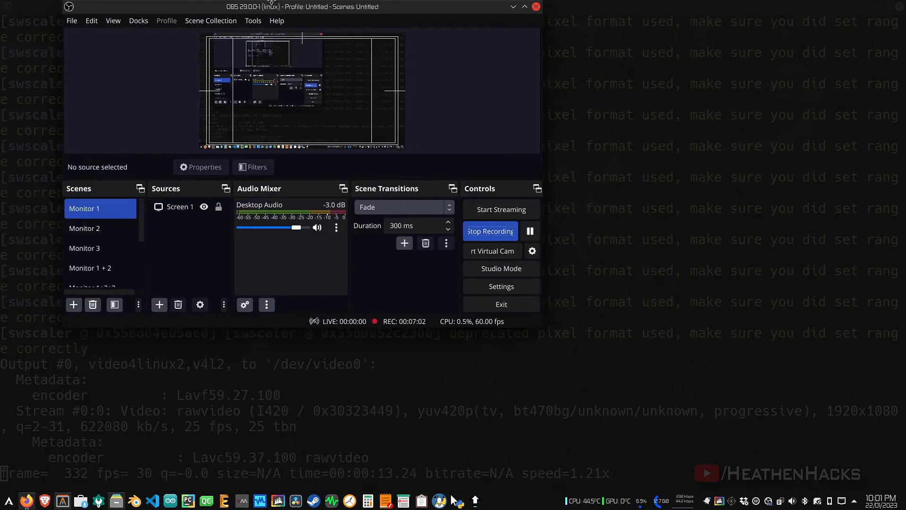
# Step: Add a Video Capture Device (V4L2) source named EOS_200D to the Canon_DSLR scene
pyautogui.click(525, 6)
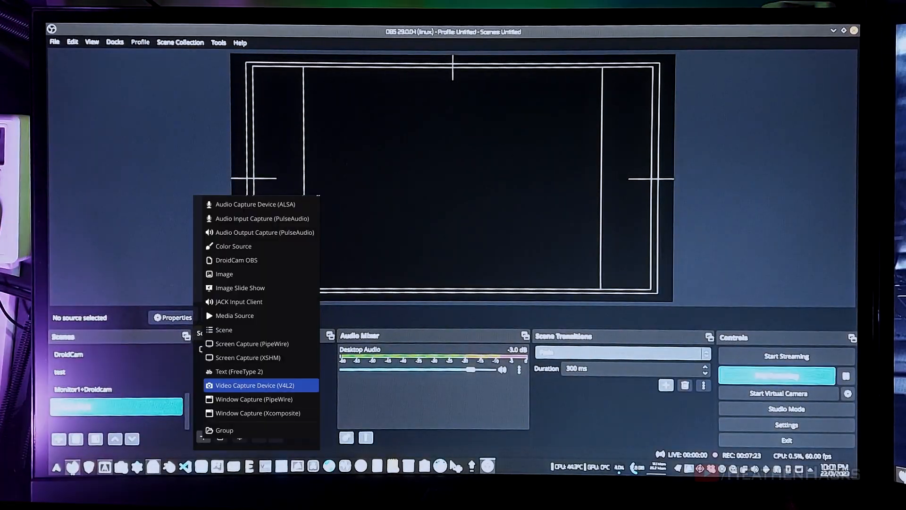
pyautogui.click(254, 385)
pyautogui.write('EOS_200D')
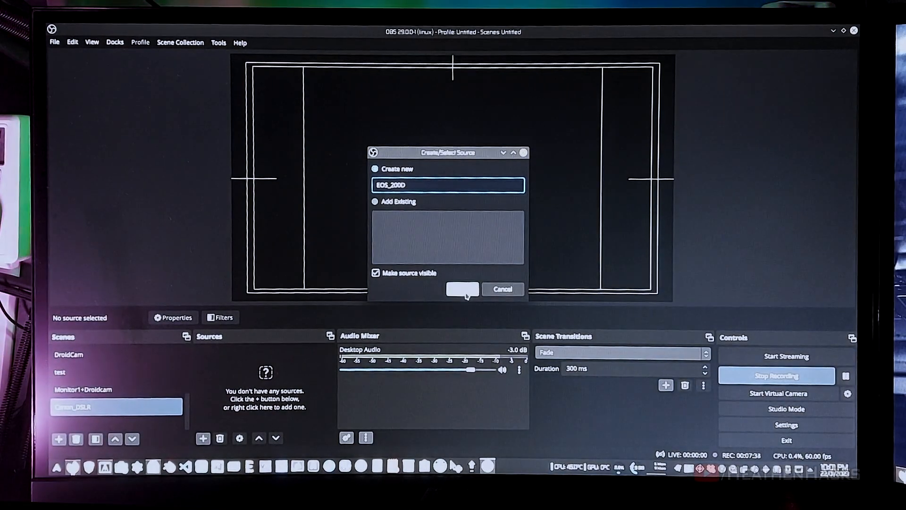
pyautogui.click(462, 289)
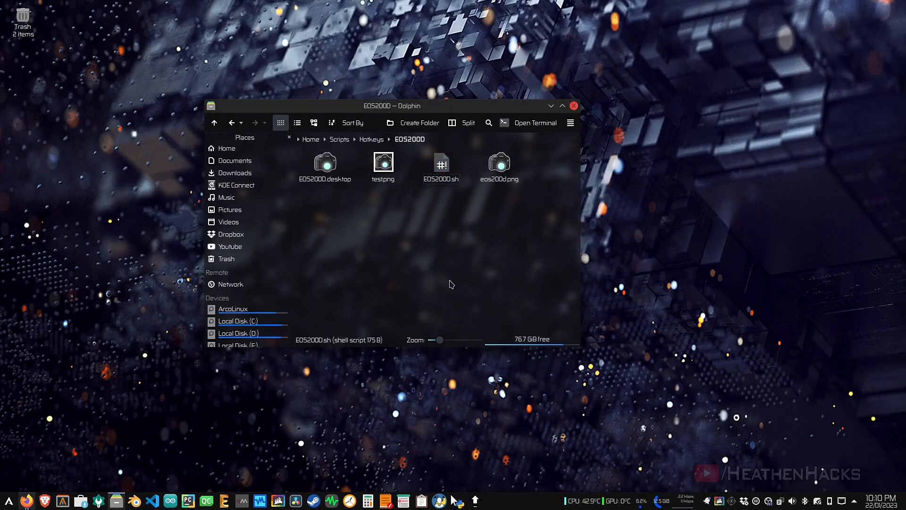
pyautogui.doubleClick(441, 161)
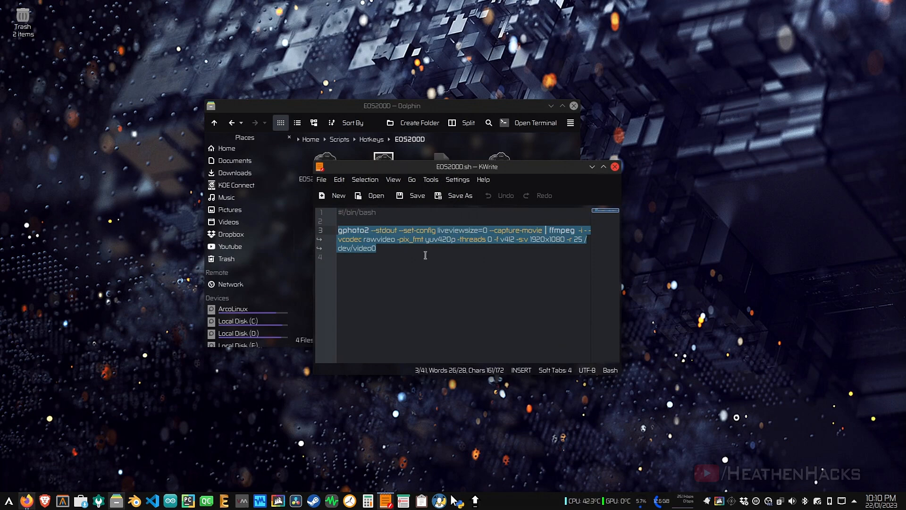
pyautogui.click(614, 166)
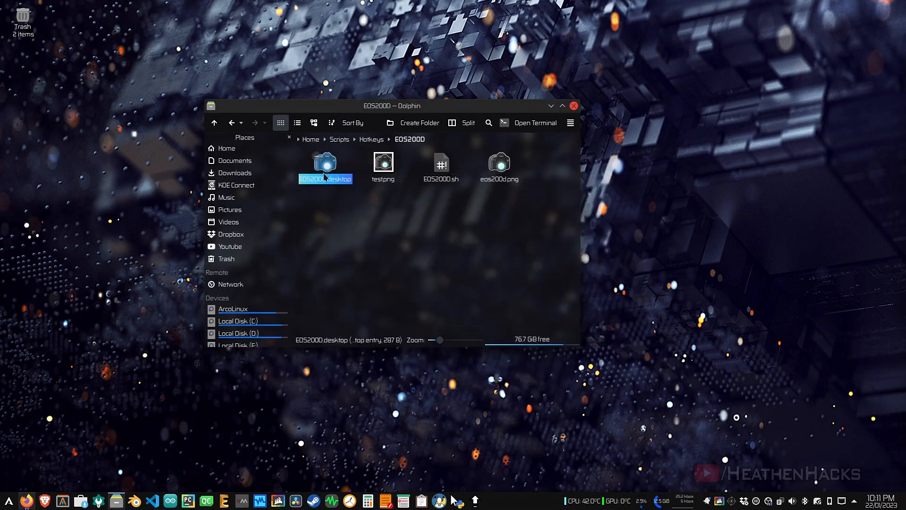